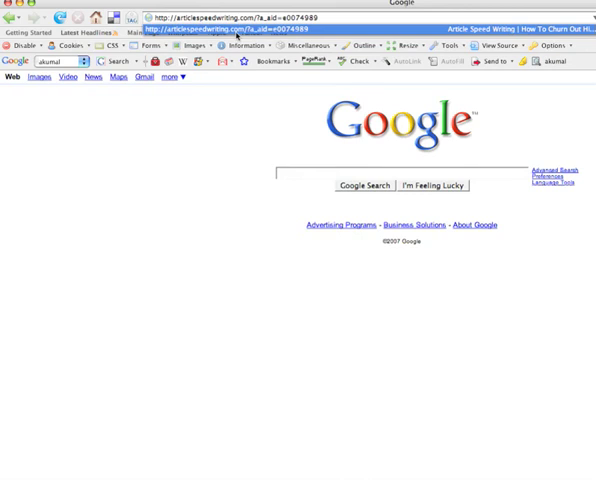
key(Return)
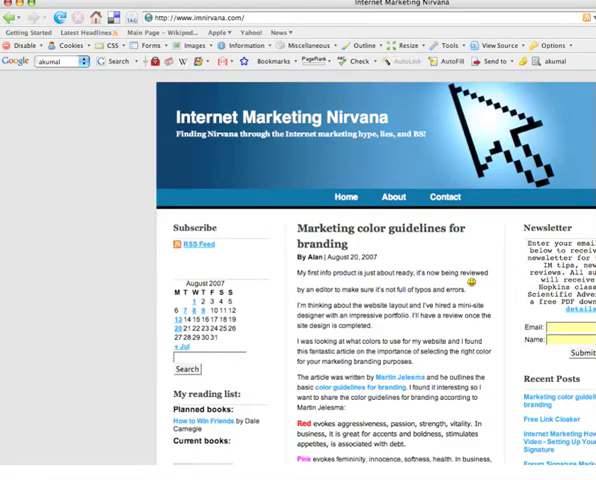
scroll(down, 3)
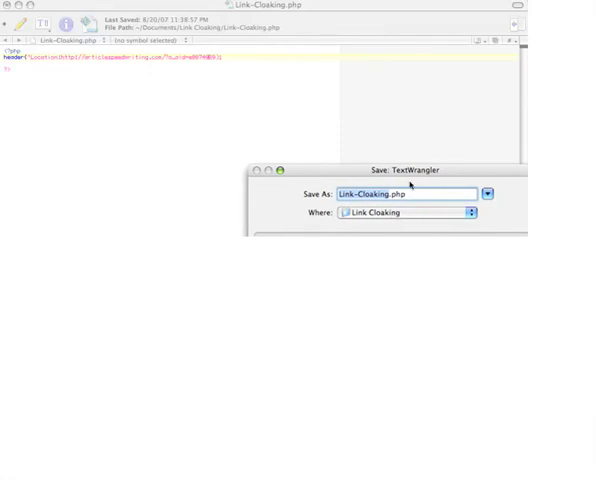
mouse_move(443, 196)
text(Article-Speed-Writ)
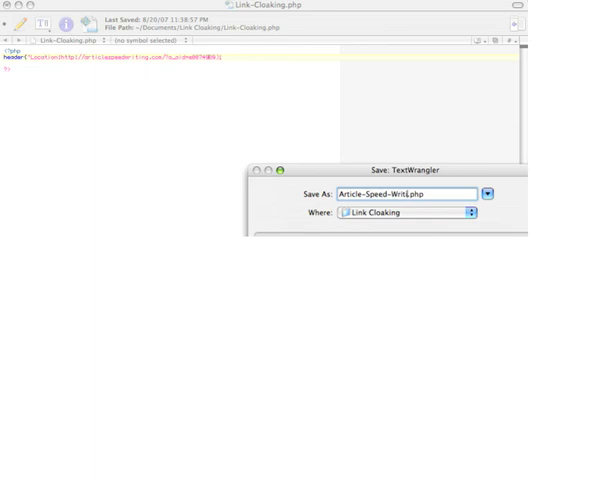
Step: Finish typing the file name Article-Speed-Writing.php in the Save As dialog
text(ing)
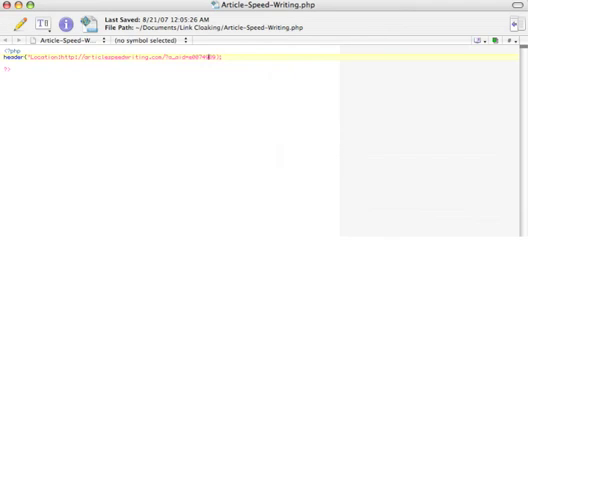
mouse_move(212, 40)
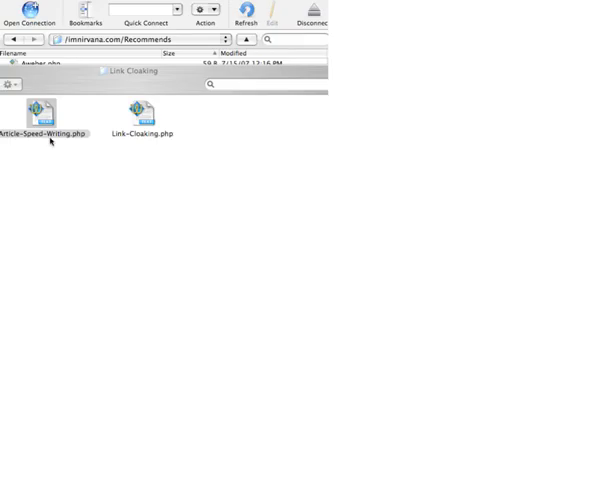
mouse_move(35, 155)
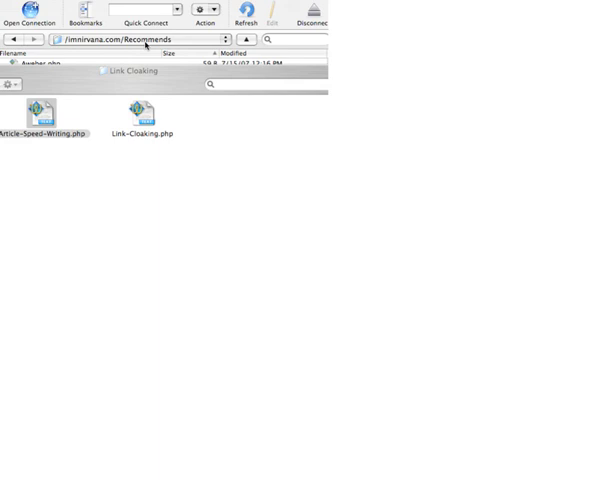
mouse_move(145, 46)
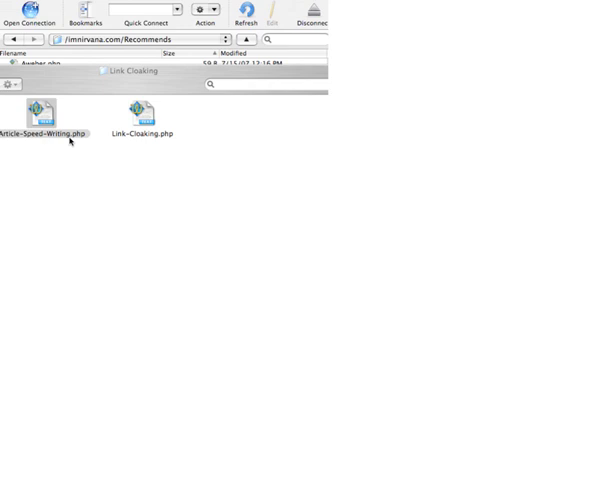
mouse_move(66, 135)
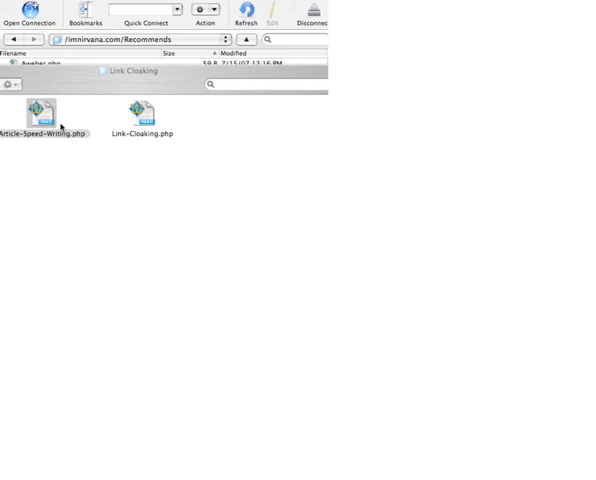
click(40, 108)
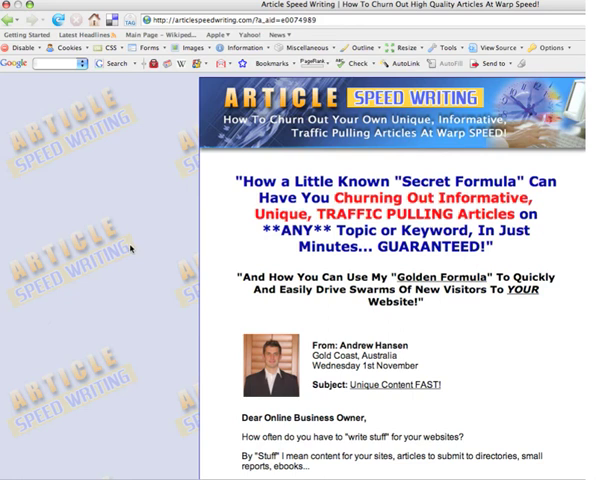
mouse_move(167, 266)
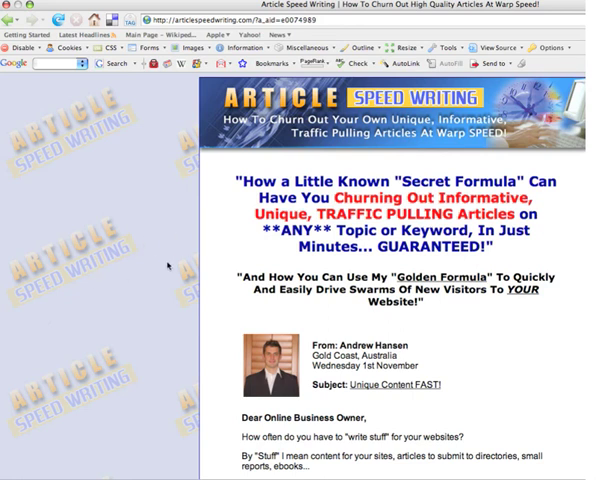